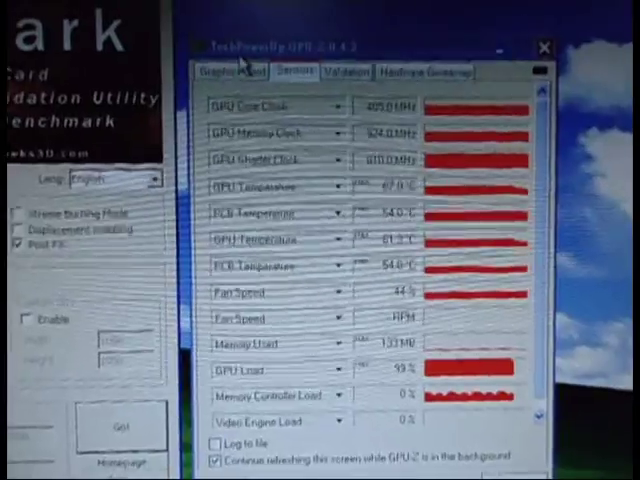
- Switch GPU-Z to the Graphics Card tab to view the GTX 480's specifications
left_click(228, 57)
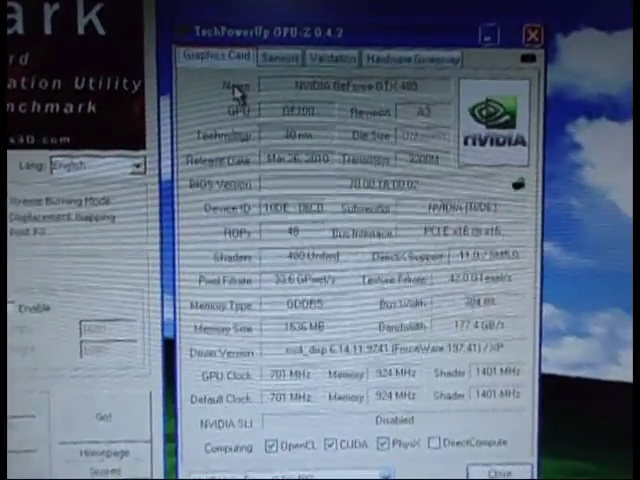